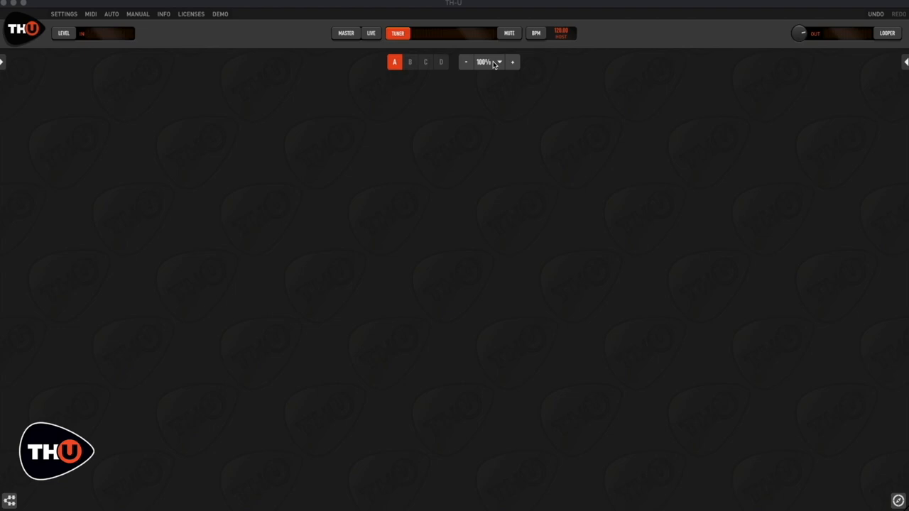
pyautogui.moveTo(885, 65)
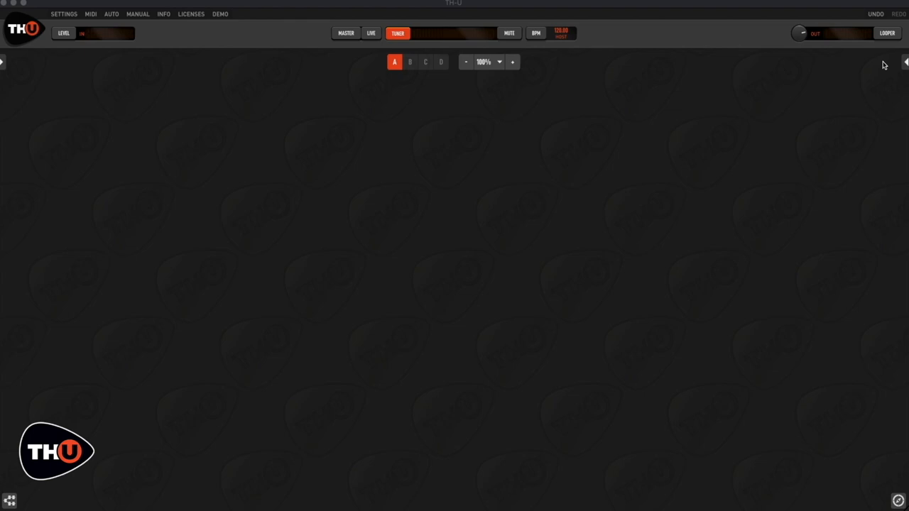
pyautogui.moveTo(889, 65)
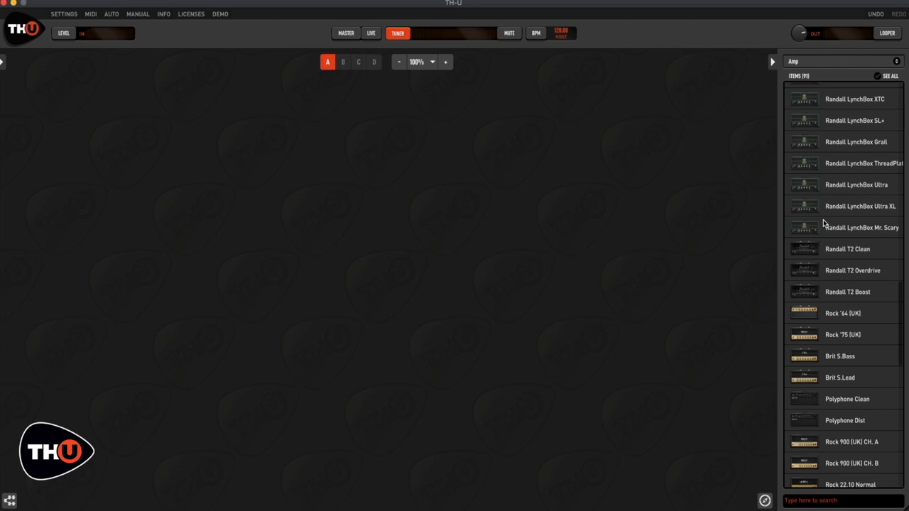
# Step: Add the Randall LynchBox Ultra XL amp with its 4x12 Randall LB George Lynch cabinet
pyautogui.click(860, 206)
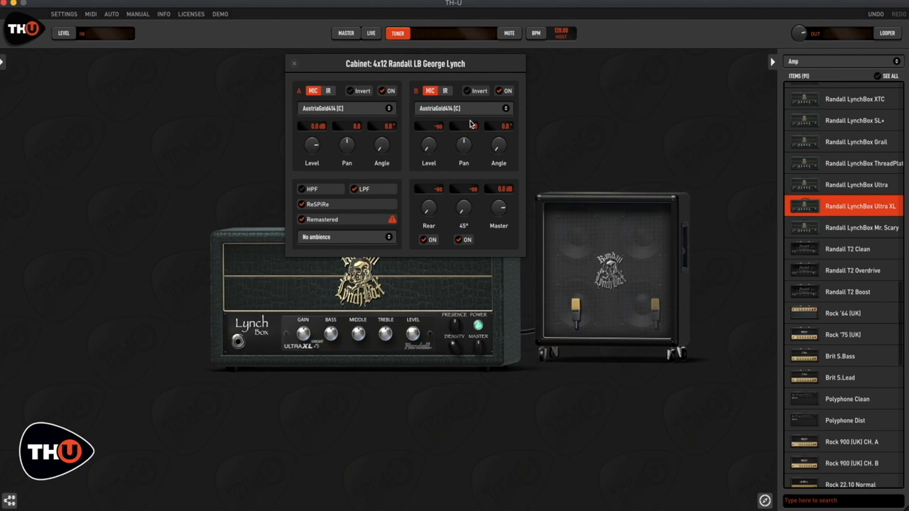
# Step: Switch cabinet slot A to IR mode and load an American57 impulse response
pyautogui.click(328, 91)
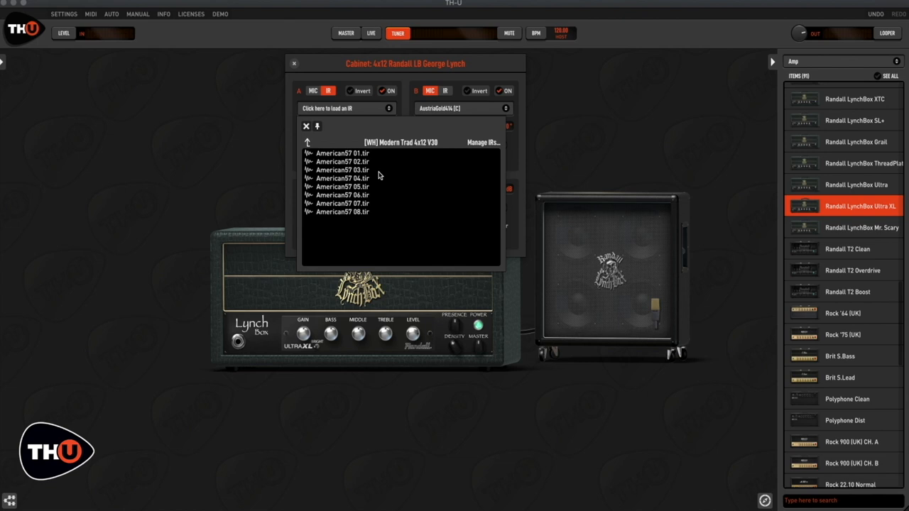
pyautogui.click(294, 63)
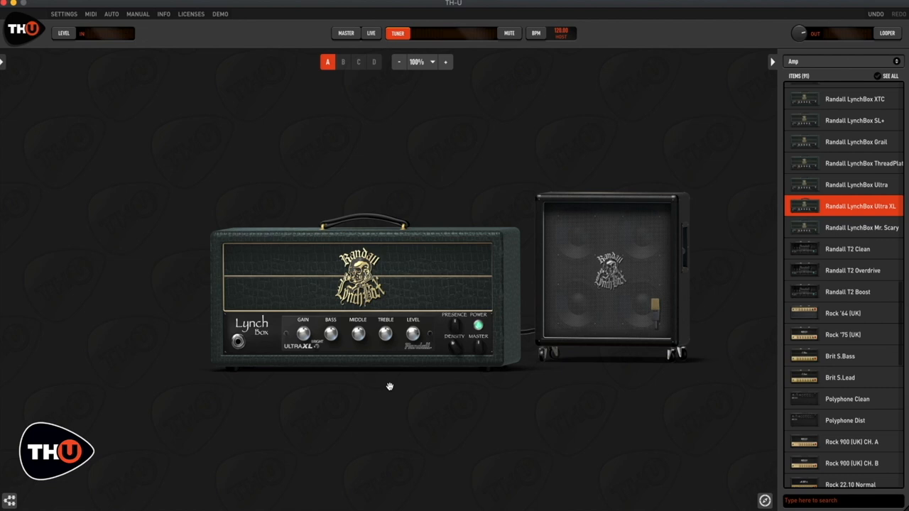
pyautogui.moveTo(377, 340)
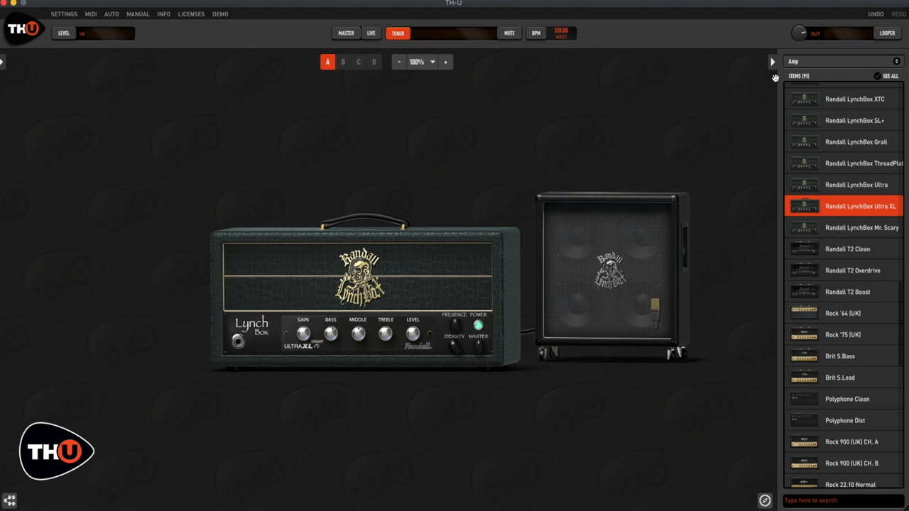
# Step: Collapse the right-side amp browser to show only the LynchBox rig
pyautogui.click(776, 76)
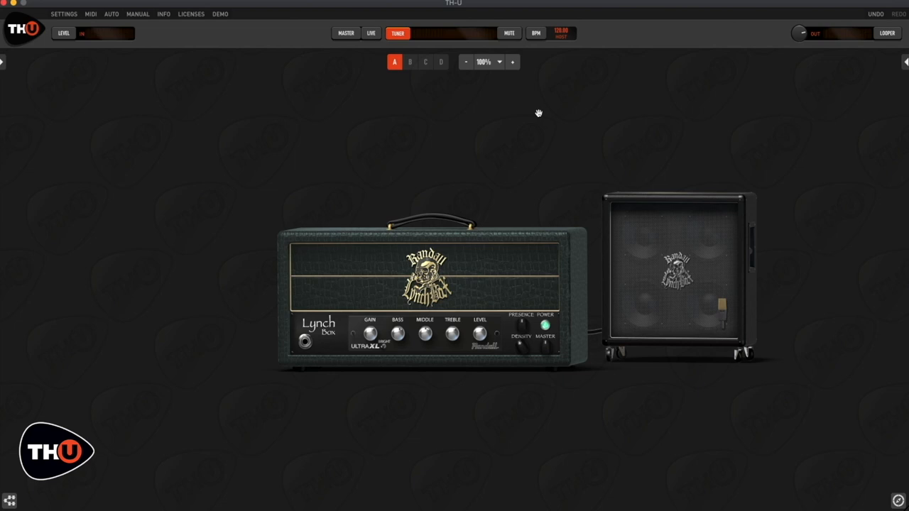
pyautogui.moveTo(542, 113)
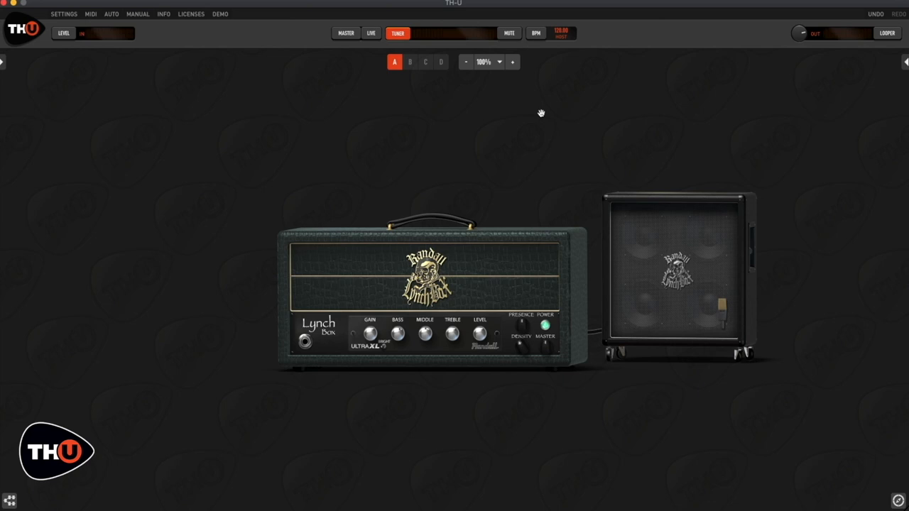